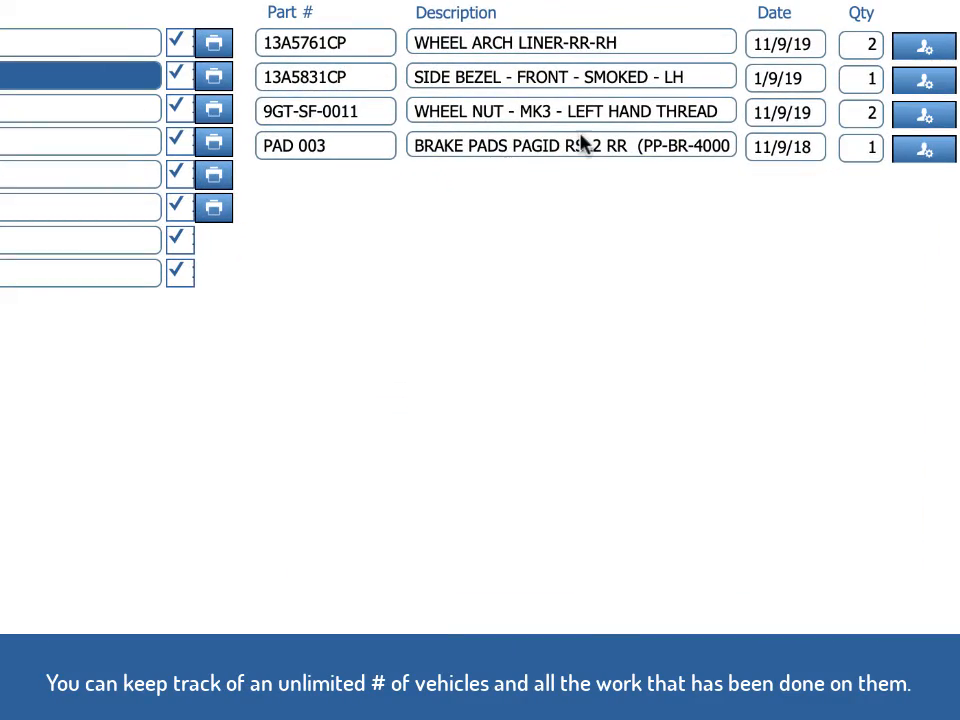
pyautogui.moveTo(585, 145)
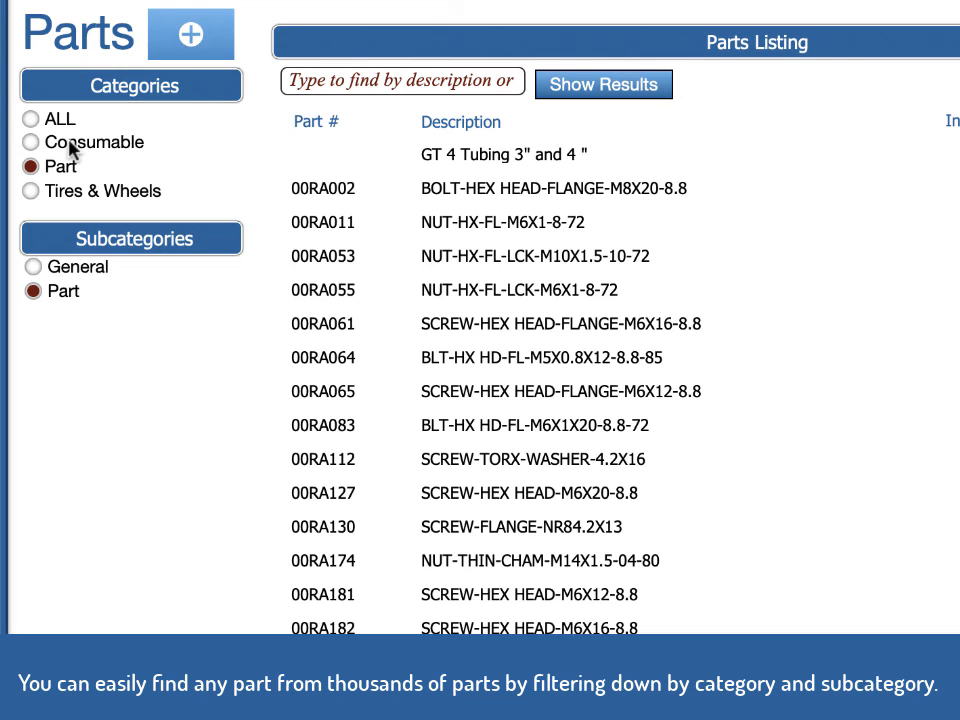
# Step: Filter parts to Consumable, then Carbon, then all categories, and search for 'bra'
pyautogui.click(30, 142)
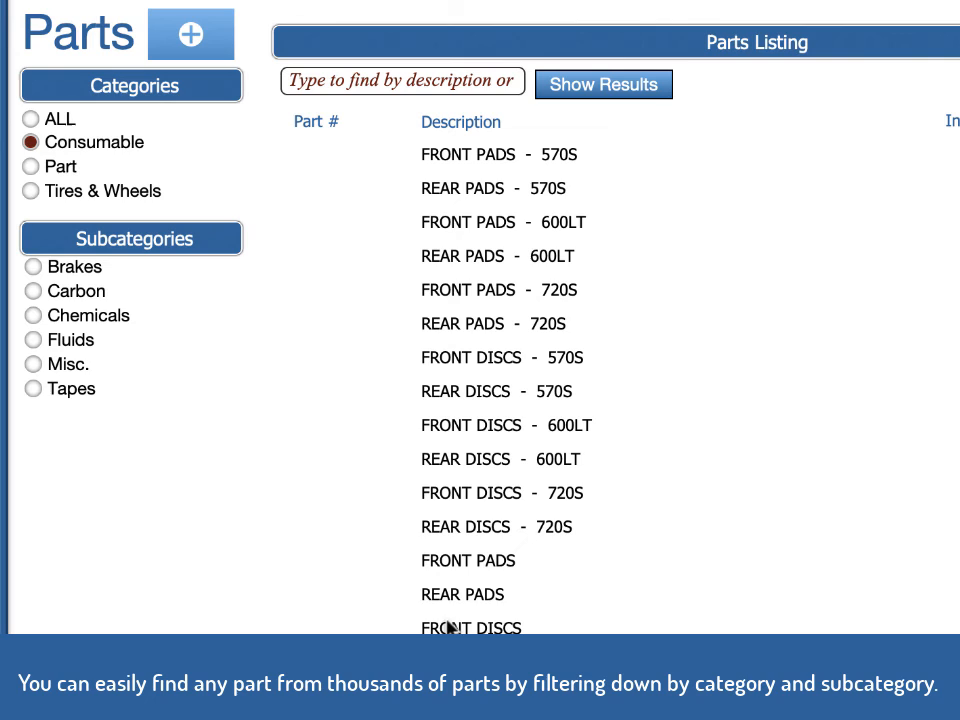
pyautogui.moveTo(70, 345)
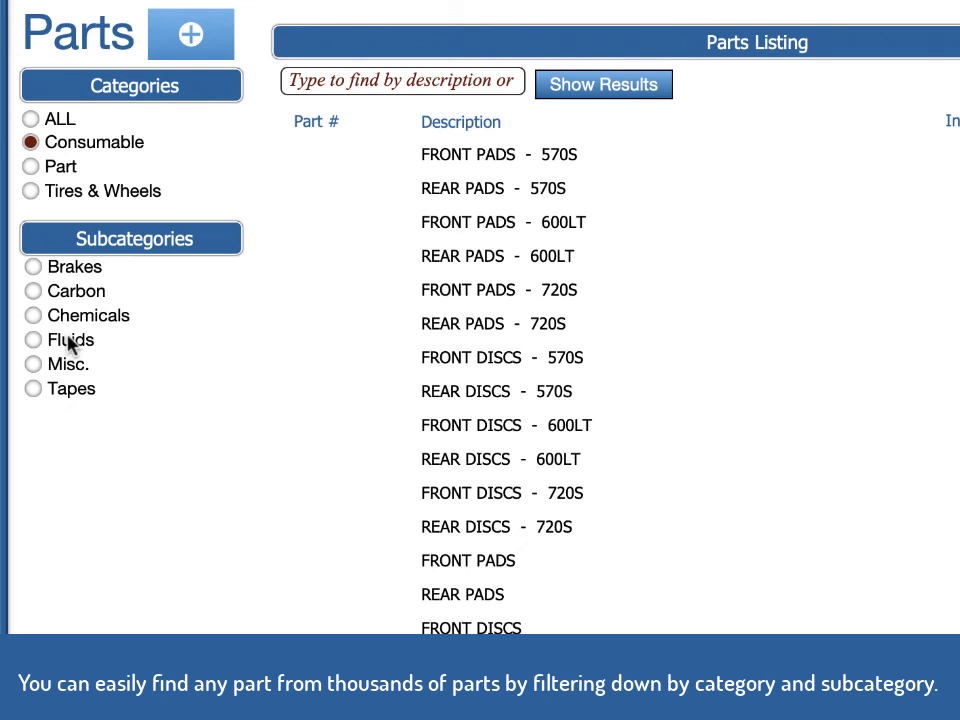
pyautogui.click(33, 291)
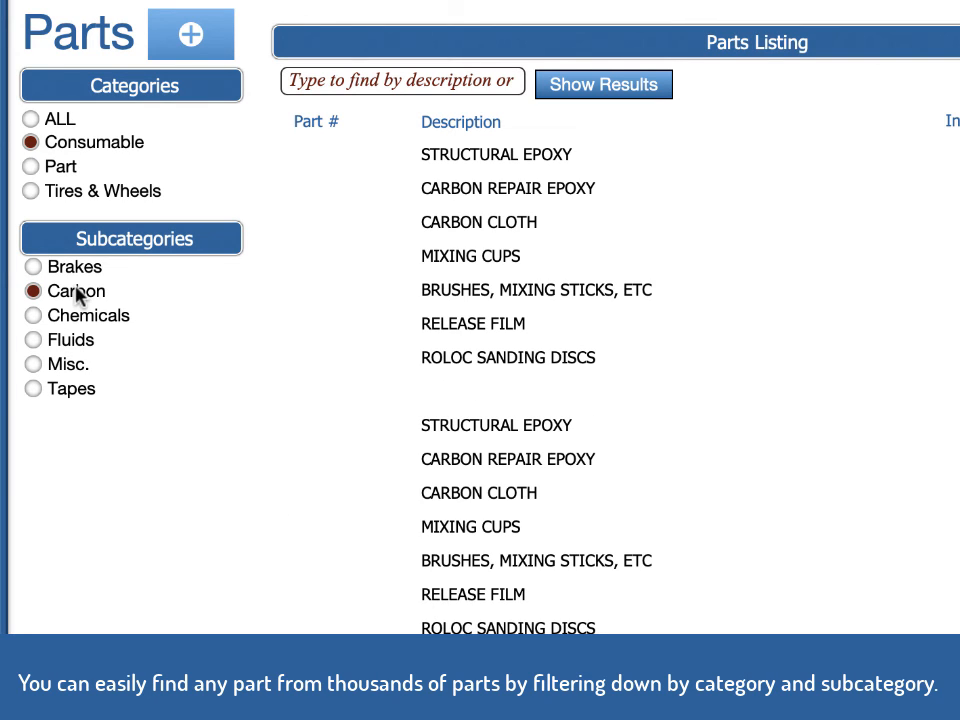
pyautogui.click(30, 118)
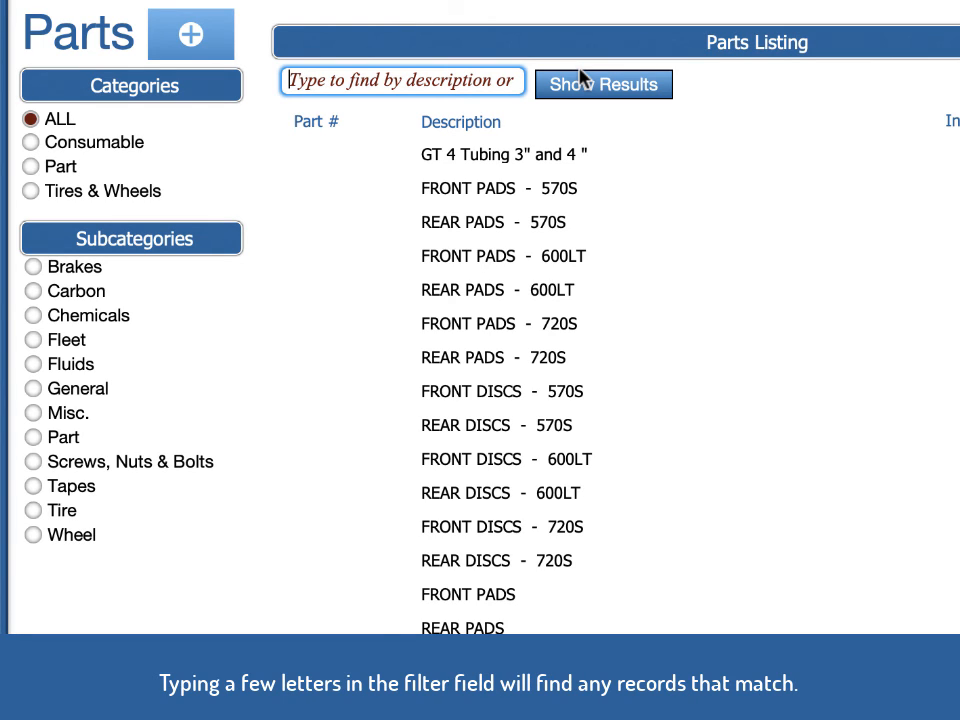
pyautogui.write('bra')
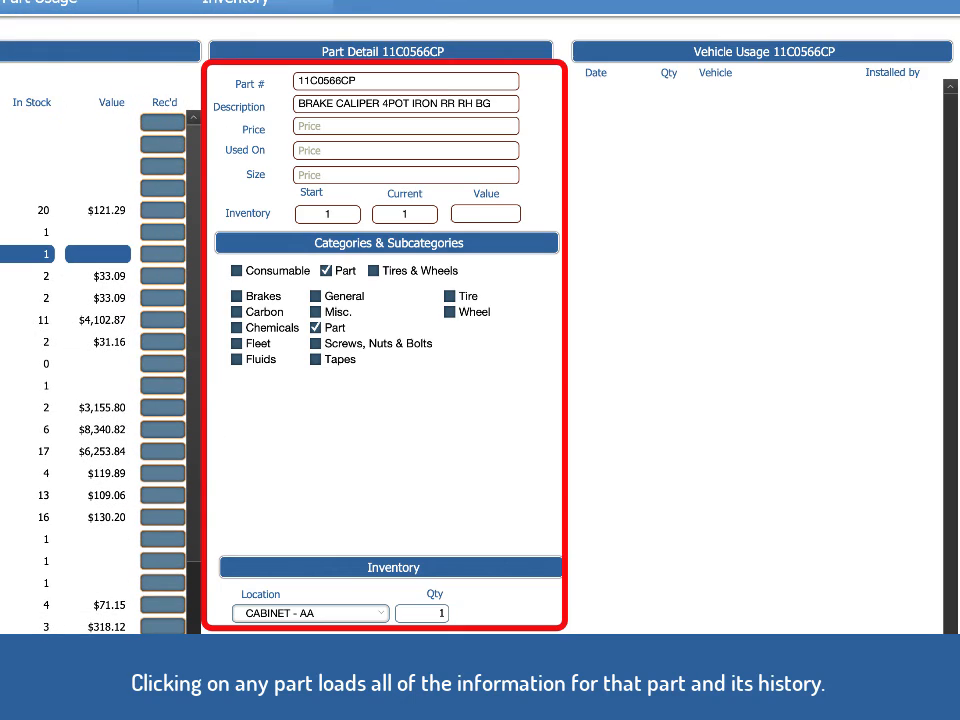
pyautogui.moveTo(72, 243)
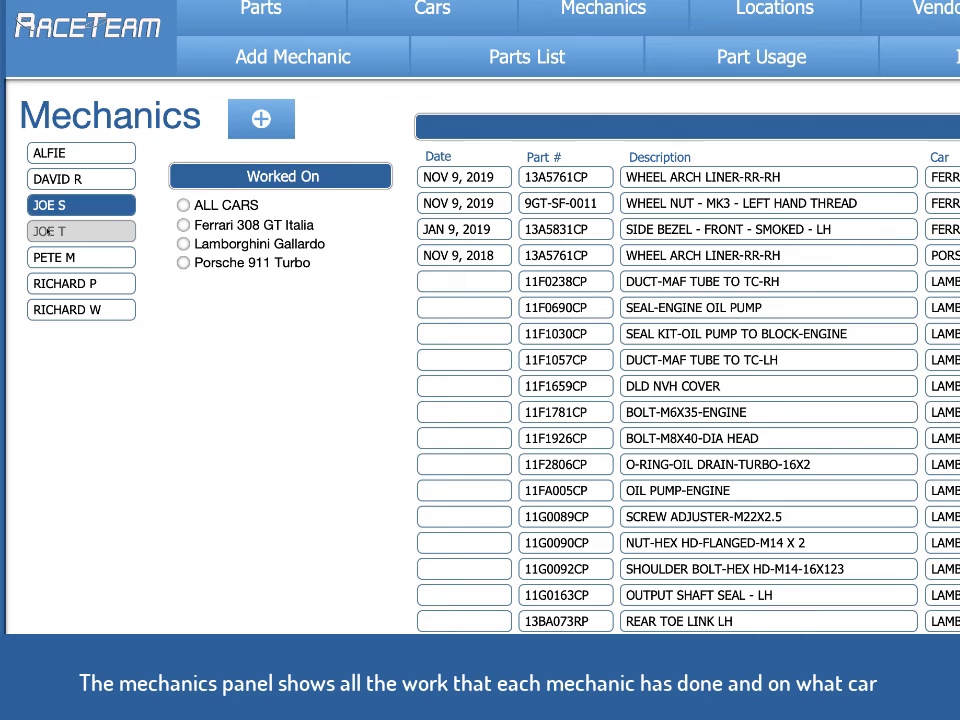
pyautogui.click(81, 231)
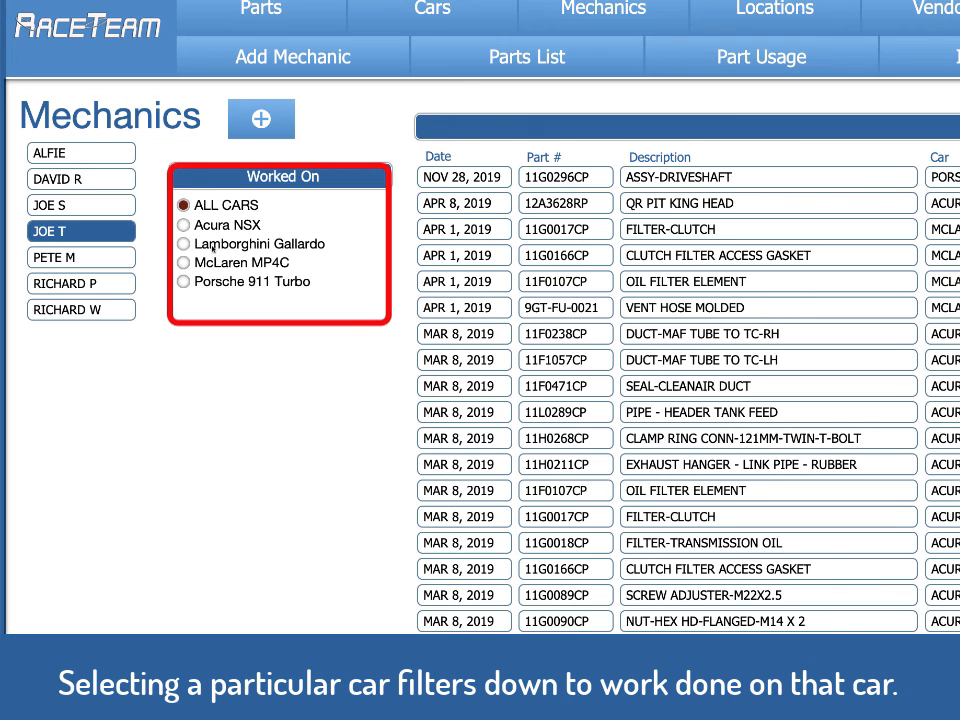
pyautogui.click(183, 243)
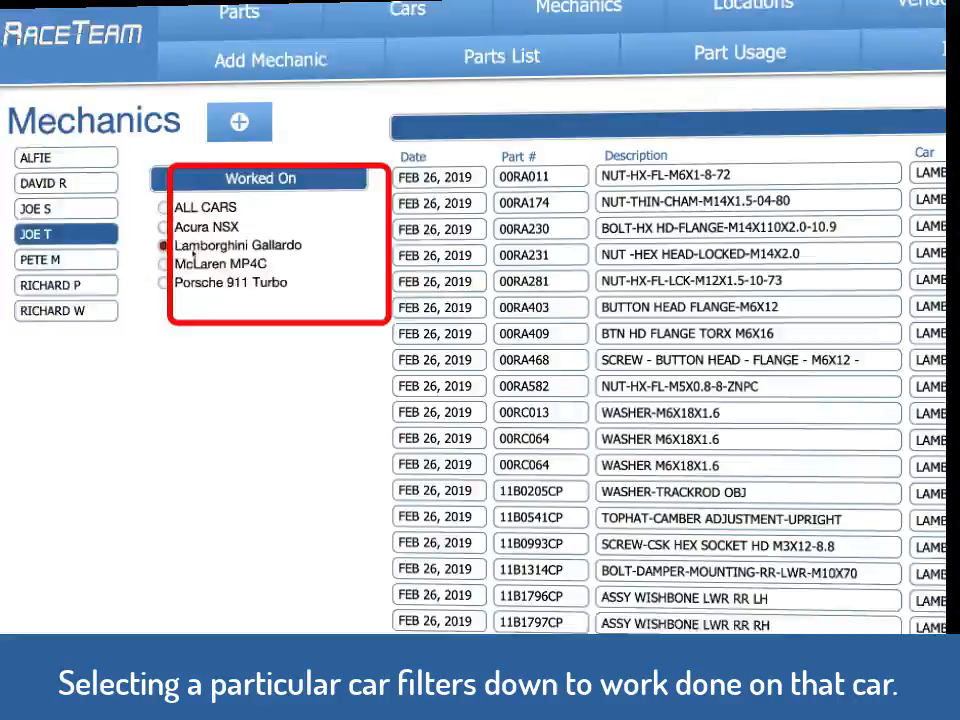
pyautogui.click(492, 22)
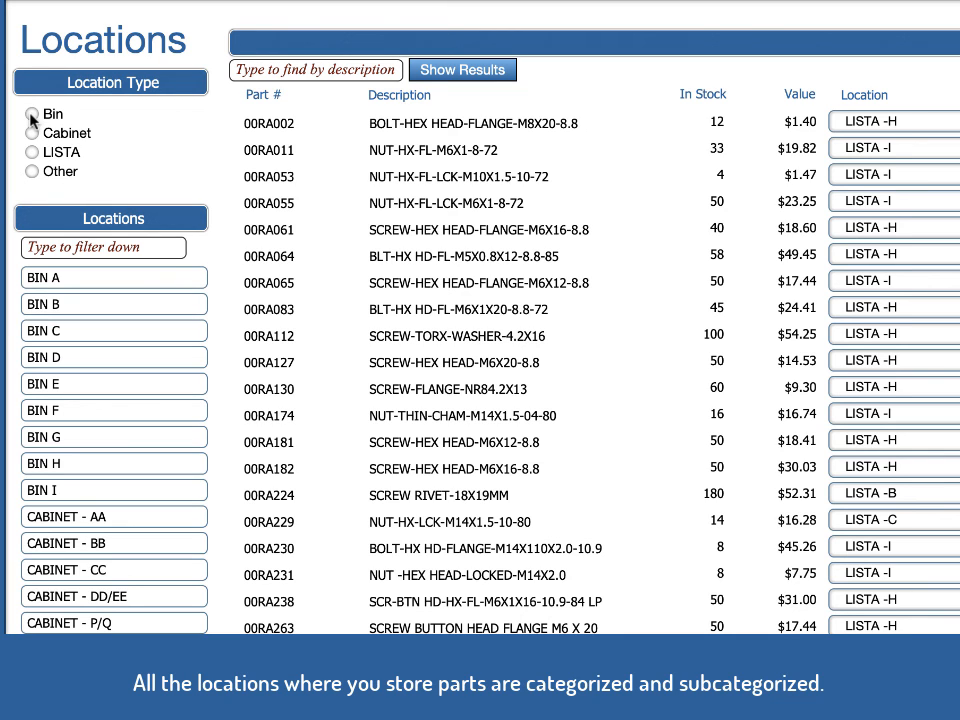
# Step: Filter the Locations listing to the Bin location type
pyautogui.click(31, 114)
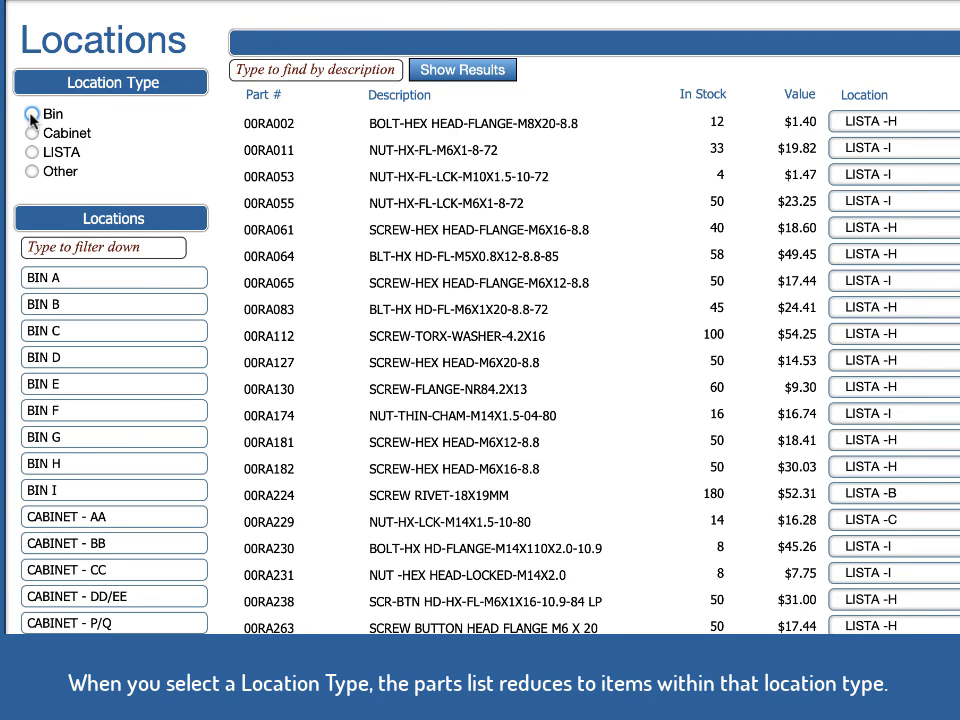
pyautogui.click(33, 113)
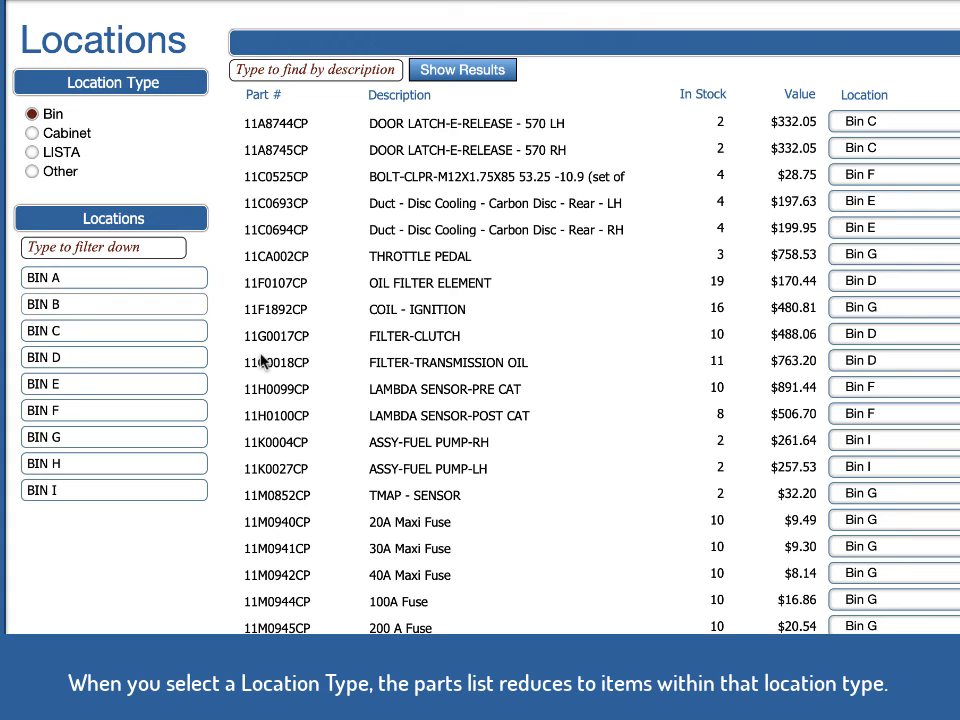
pyautogui.click(113, 383)
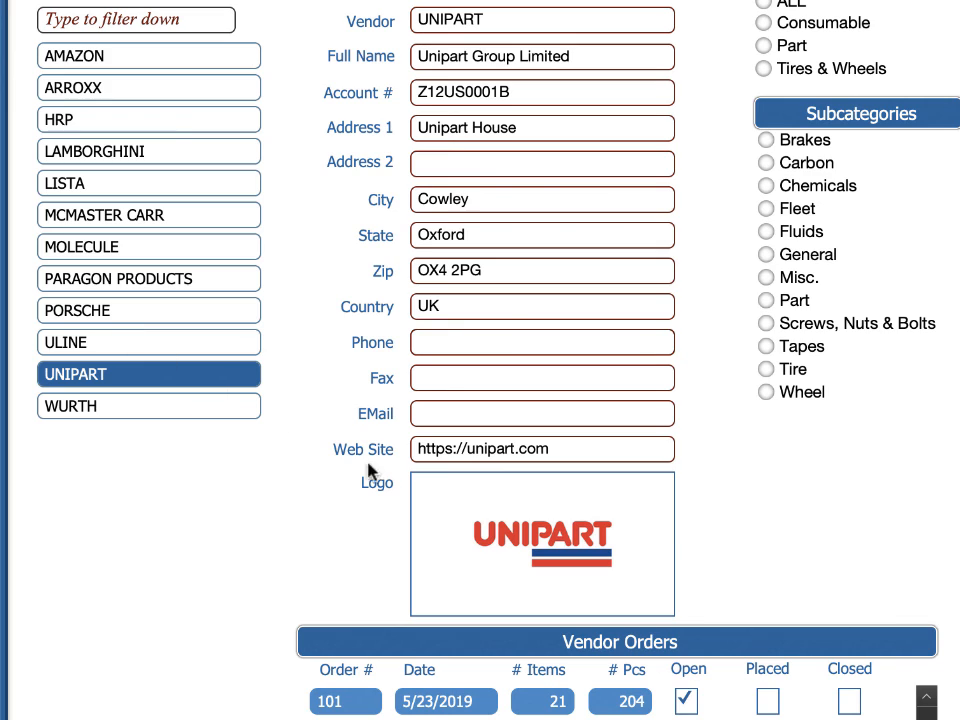
pyautogui.moveTo(492, 538)
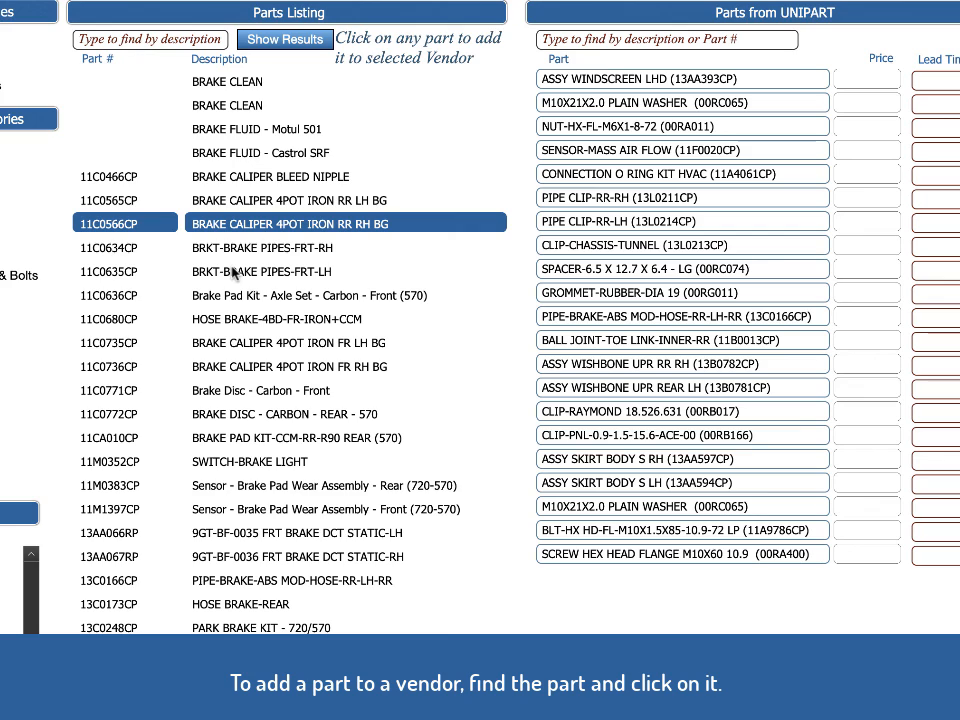
pyautogui.moveTo(270, 330)
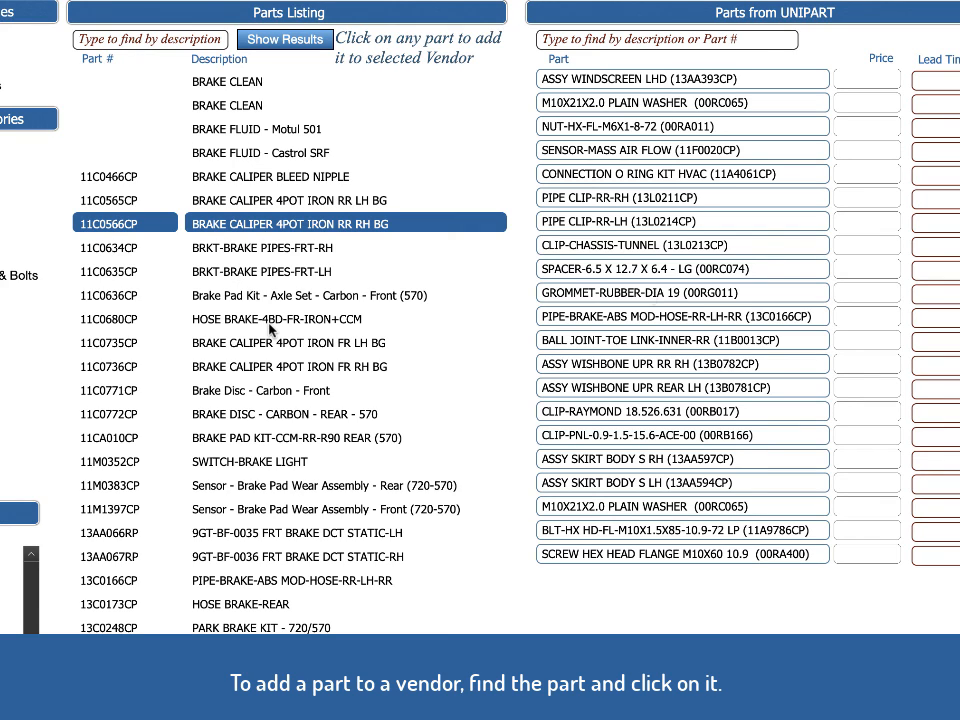
pyautogui.moveTo(650, 295)
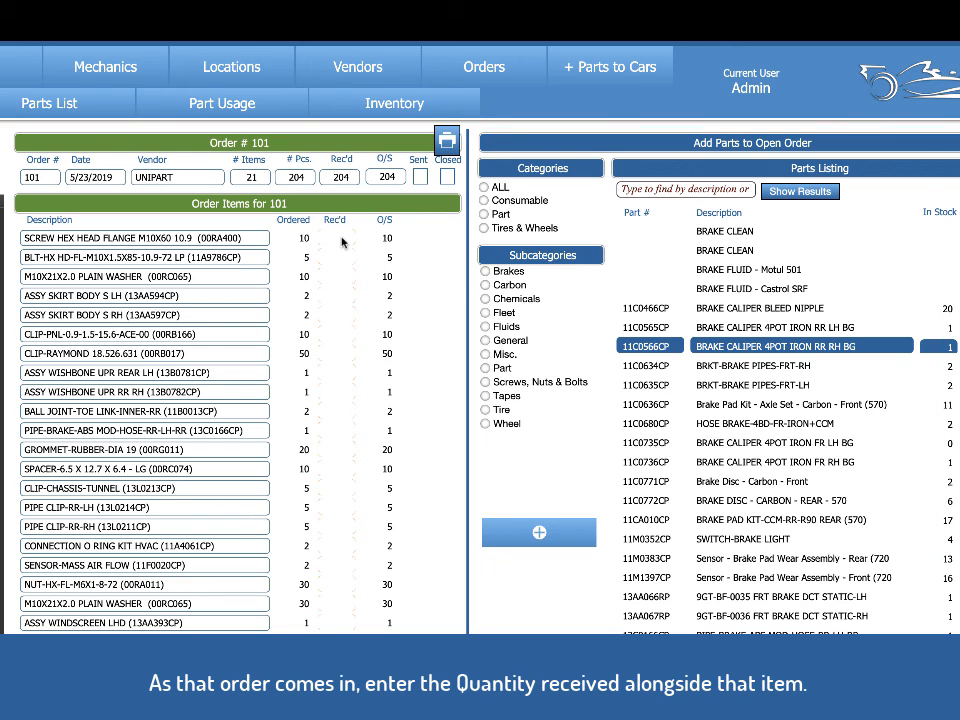
# Step: Begin entering the received quantity for order 101's first item
pyautogui.click(335, 237)
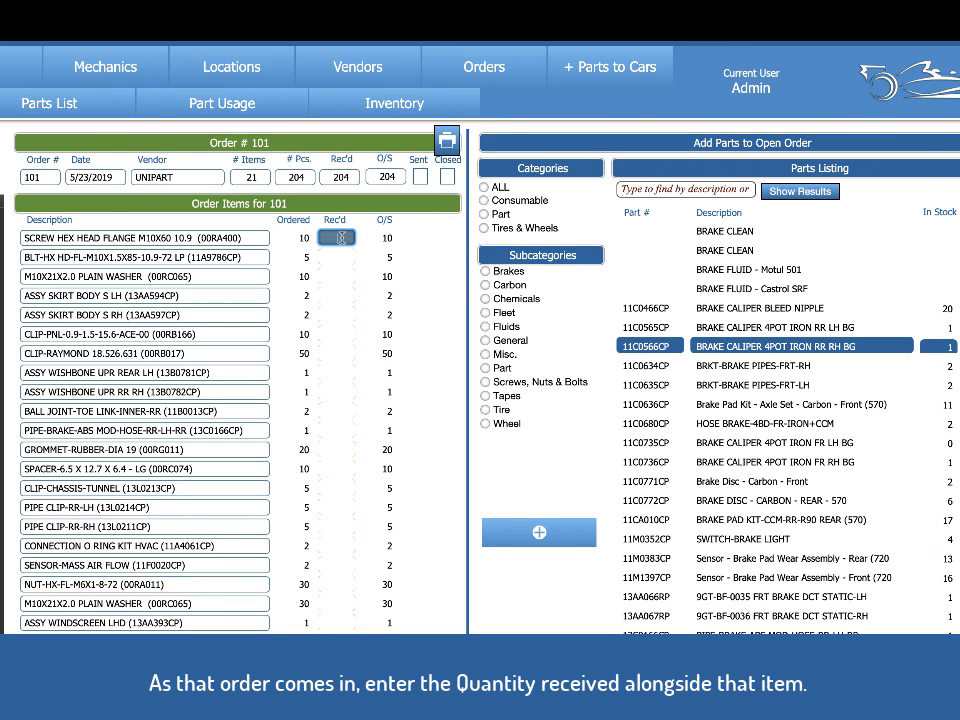
pyautogui.click(337, 237)
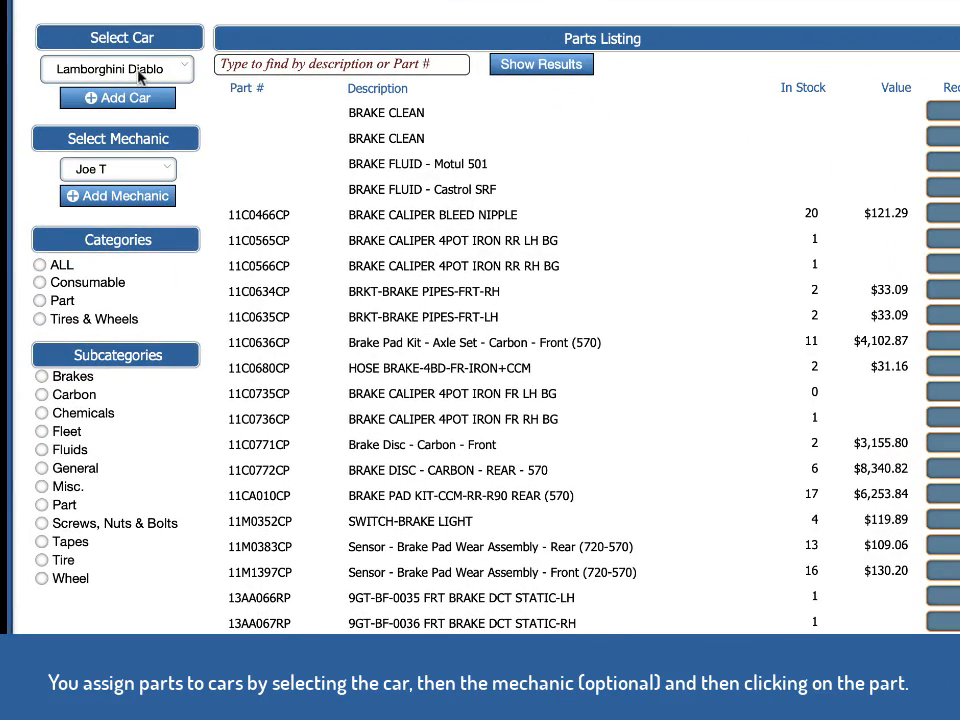
pyautogui.moveTo(131, 174)
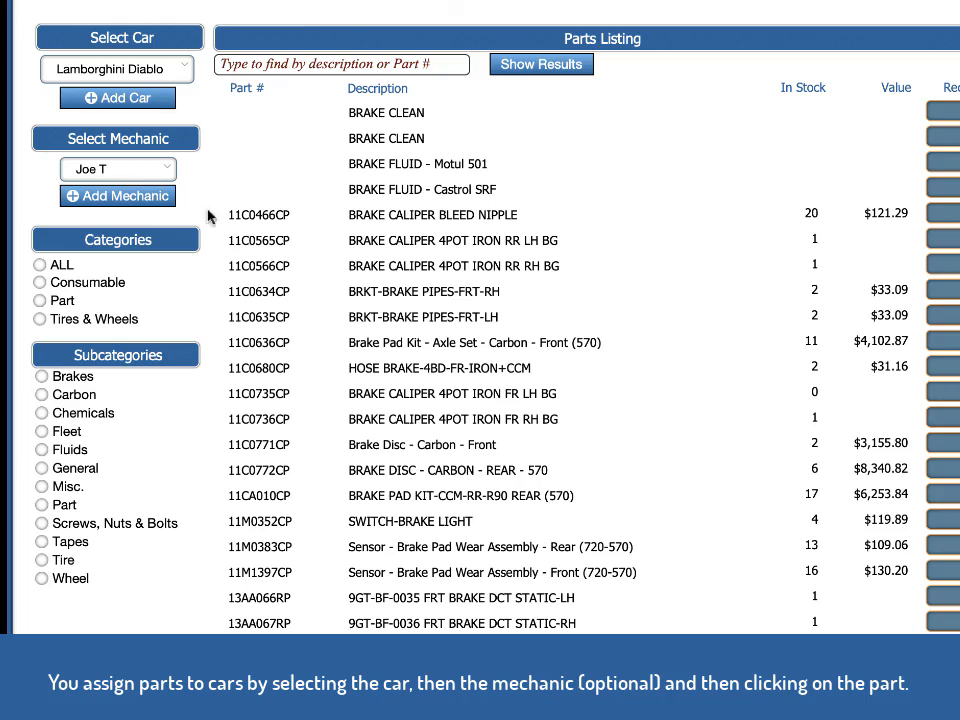
pyautogui.moveTo(672, 456)
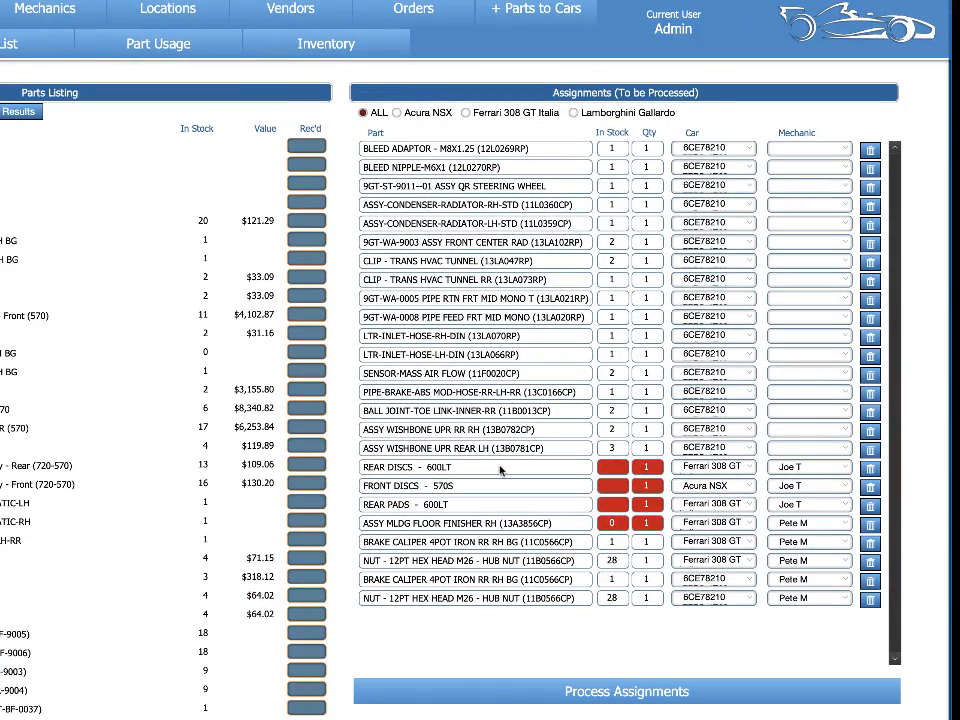
# Step: Highlight the Acura NSX, then Lamborghini Gallardo assignments, and scroll to Process Assignments
pyautogui.click(396, 112)
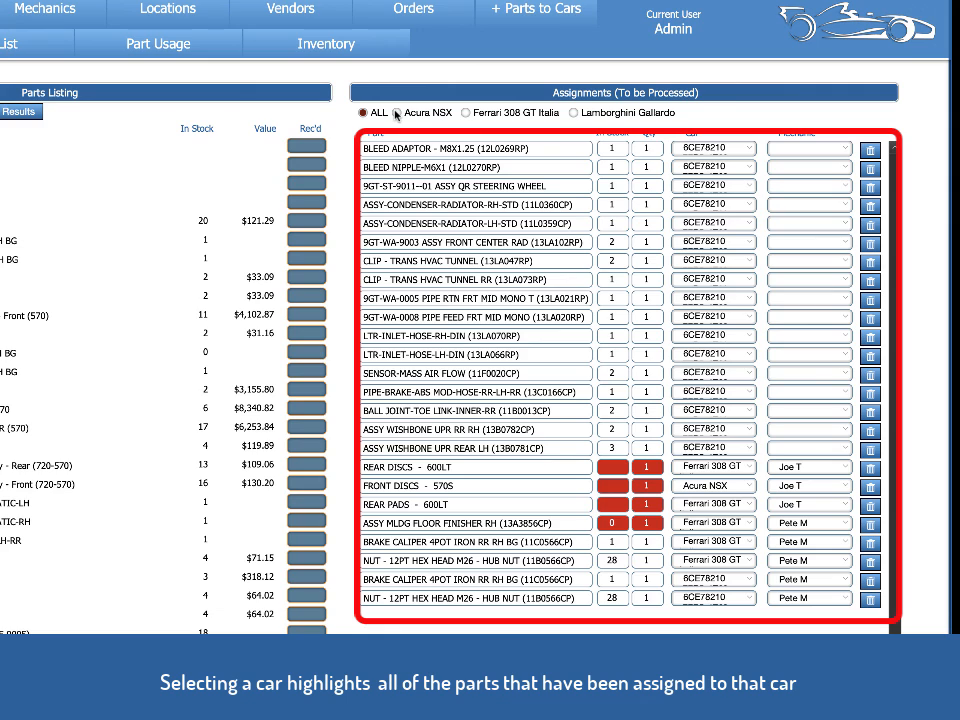
pyautogui.click(396, 112)
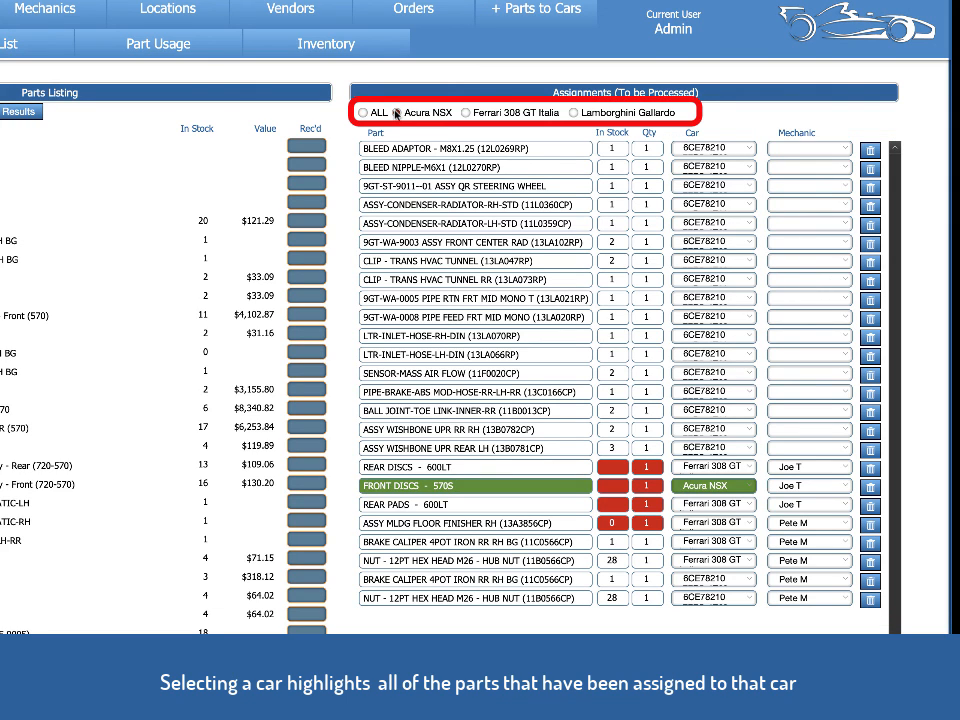
pyautogui.click(465, 112)
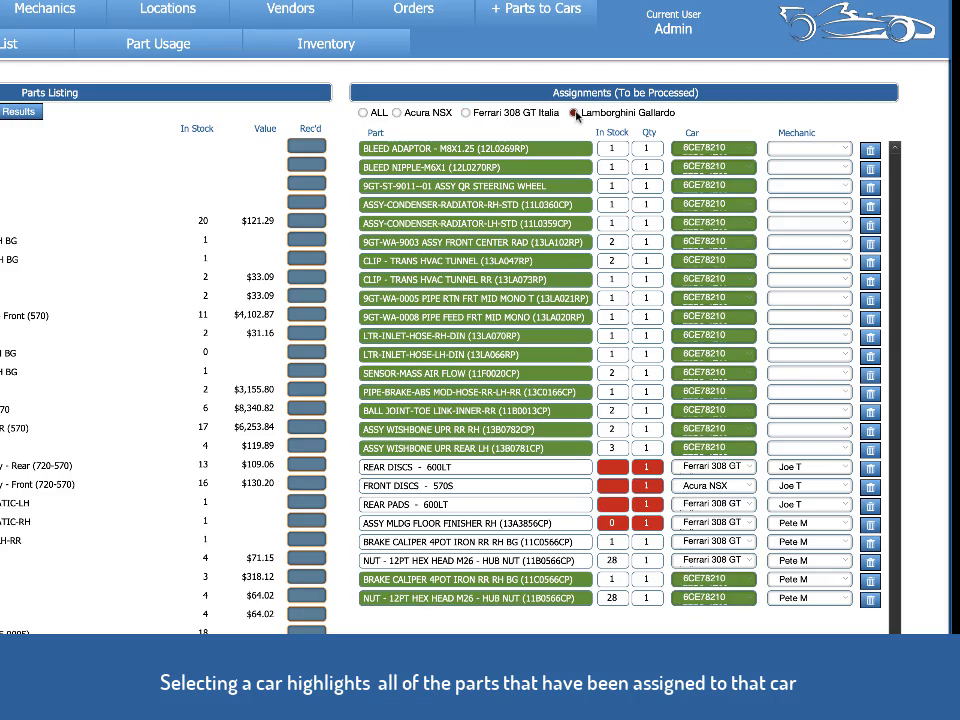
pyautogui.scroll(-3)
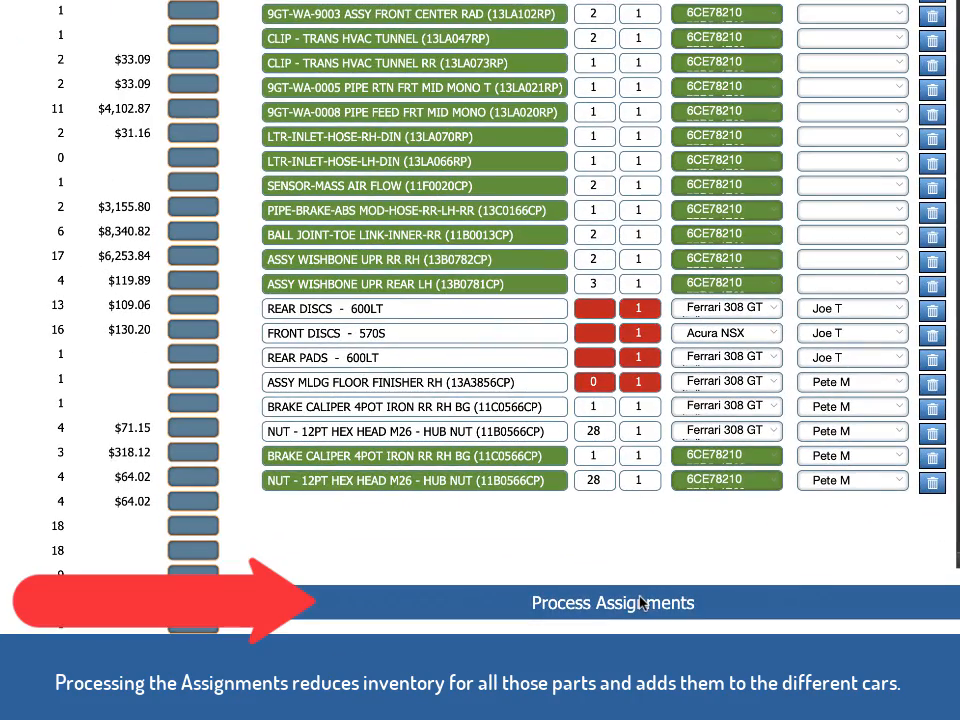